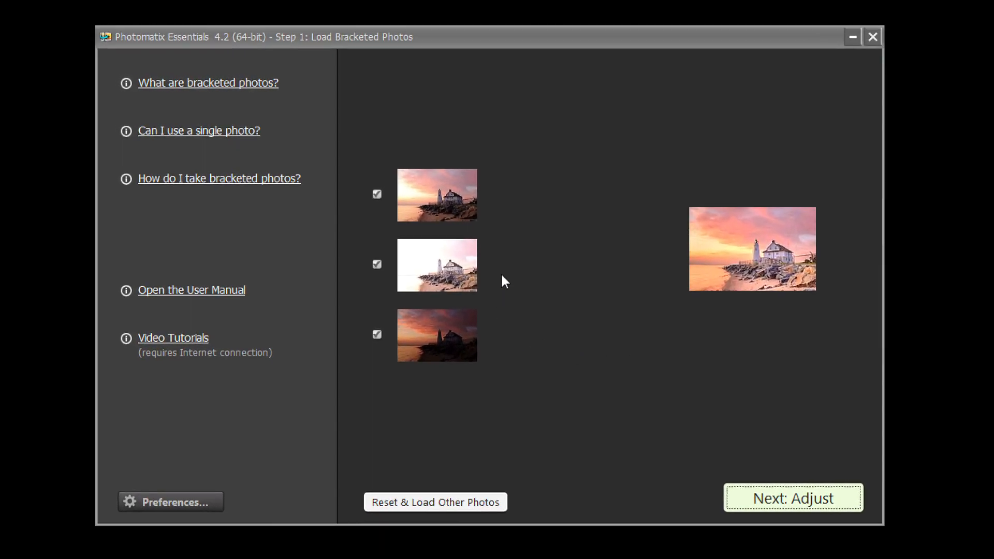
pyautogui.moveTo(519, 332)
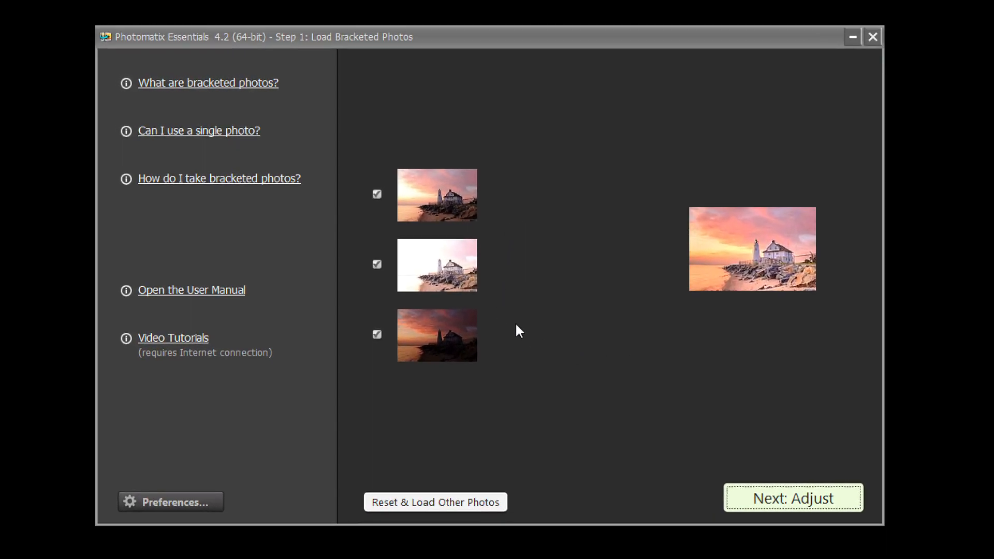
pyautogui.moveTo(559, 302)
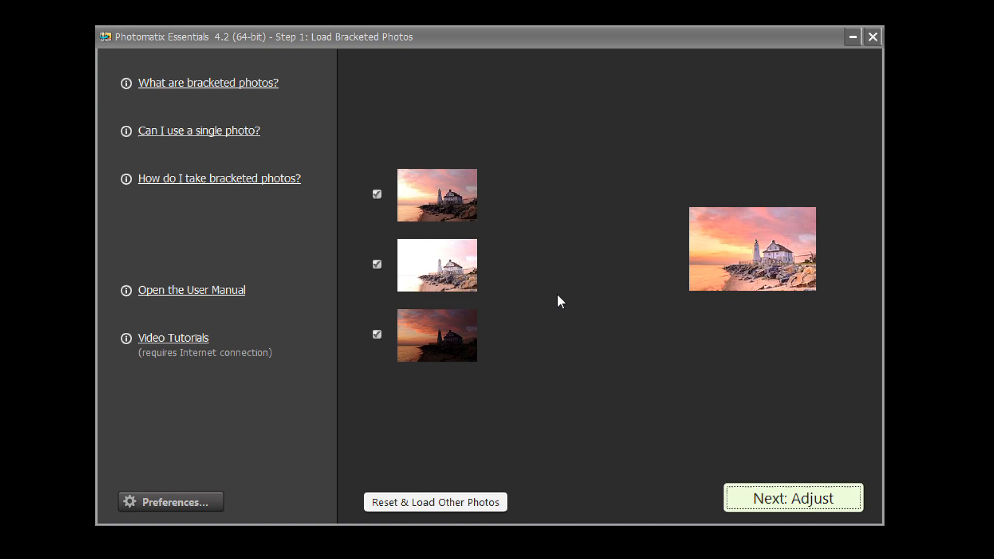
pyautogui.moveTo(661, 255)
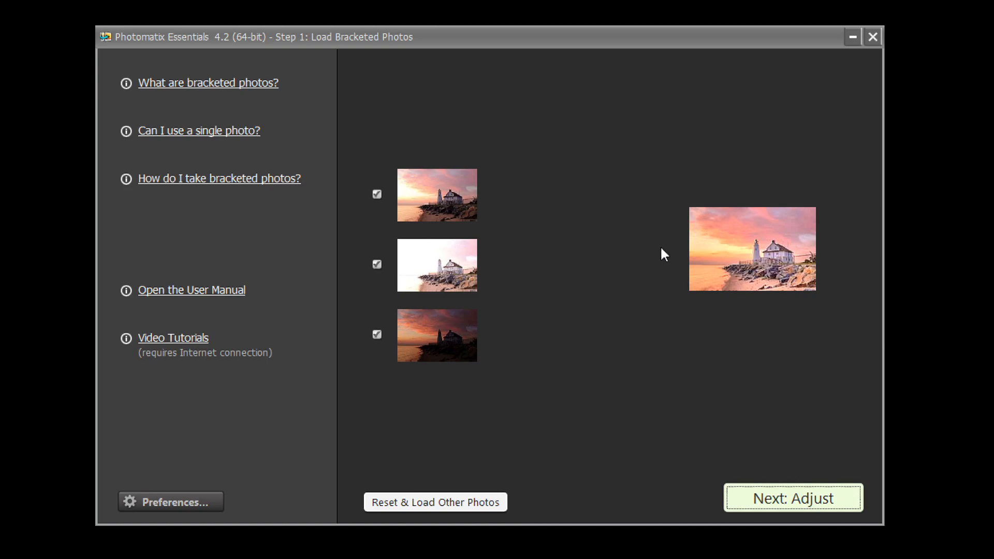
pyautogui.moveTo(395, 265)
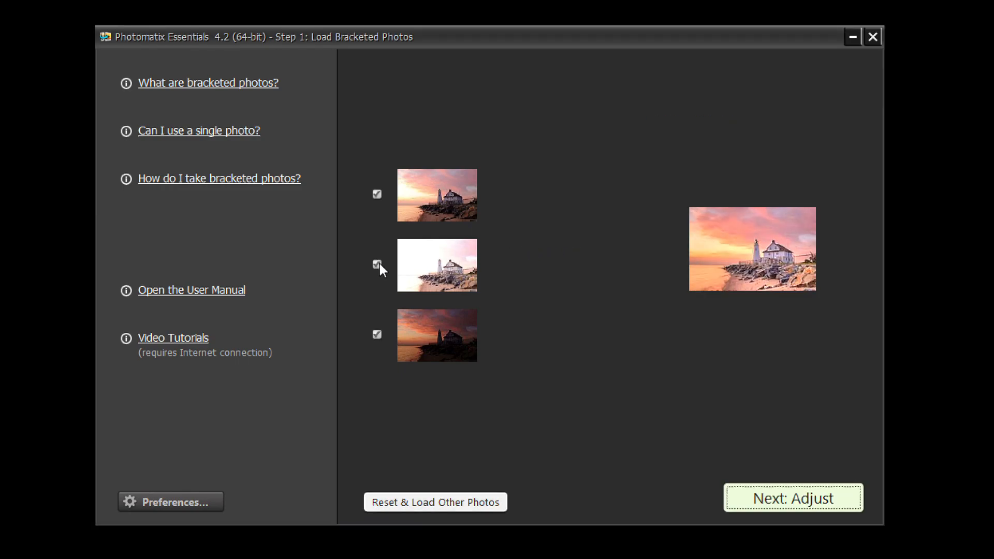
# Step: Show Alignment and Deghosting Options with Align bracketed photos and Crop aligned images on, Remove ghosts off
pyautogui.click(377, 334)
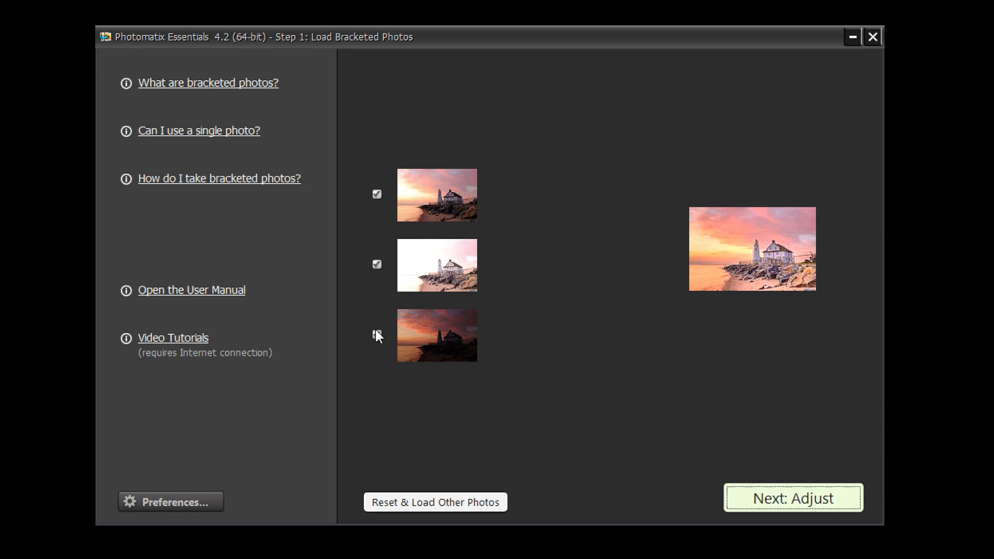
pyautogui.click(377, 334)
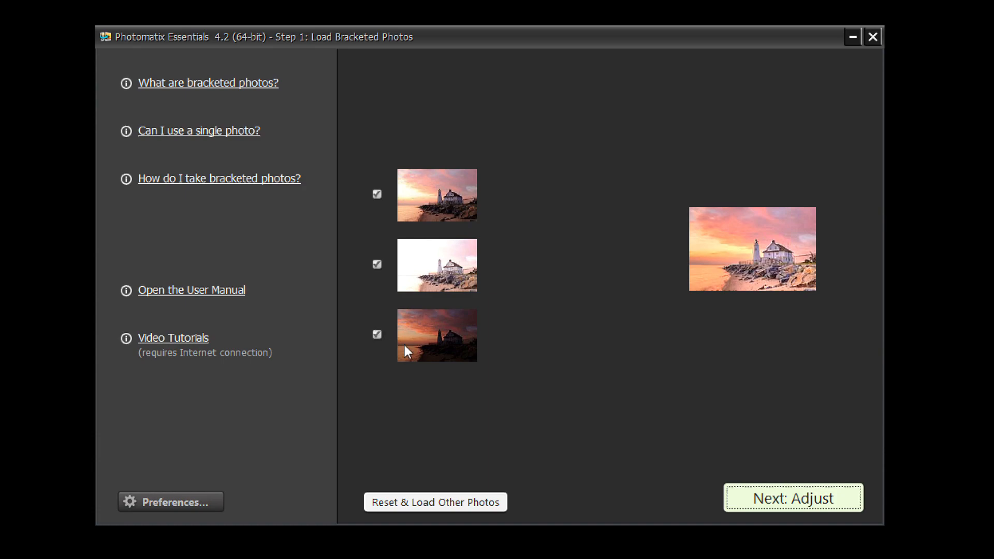
pyautogui.click(792, 498)
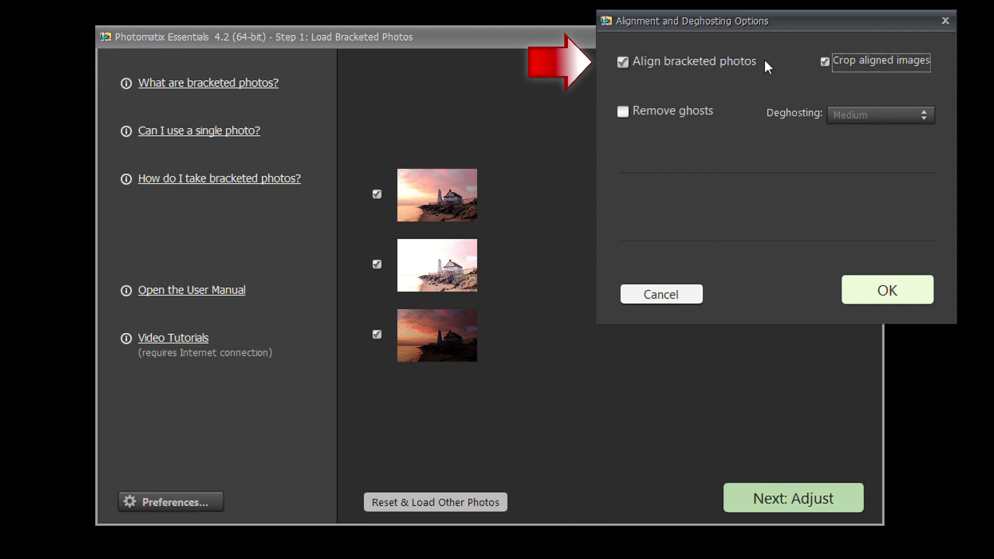
pyautogui.moveTo(720, 118)
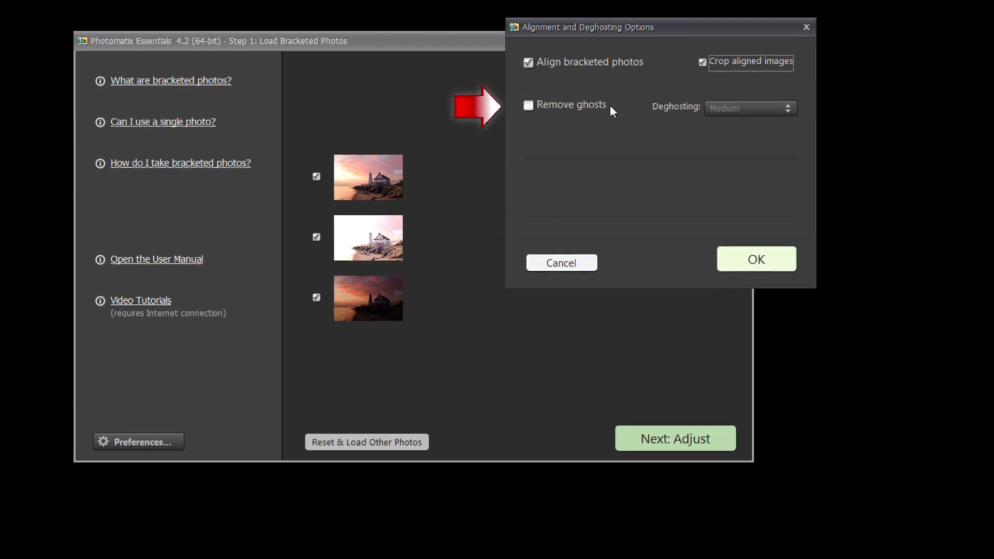
pyautogui.click(755, 259)
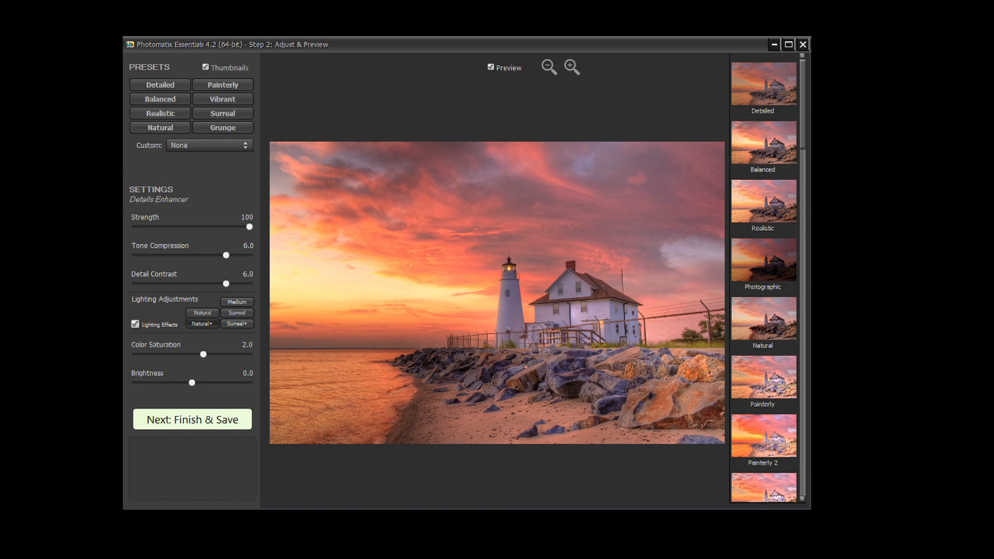
pyautogui.moveTo(675, 82)
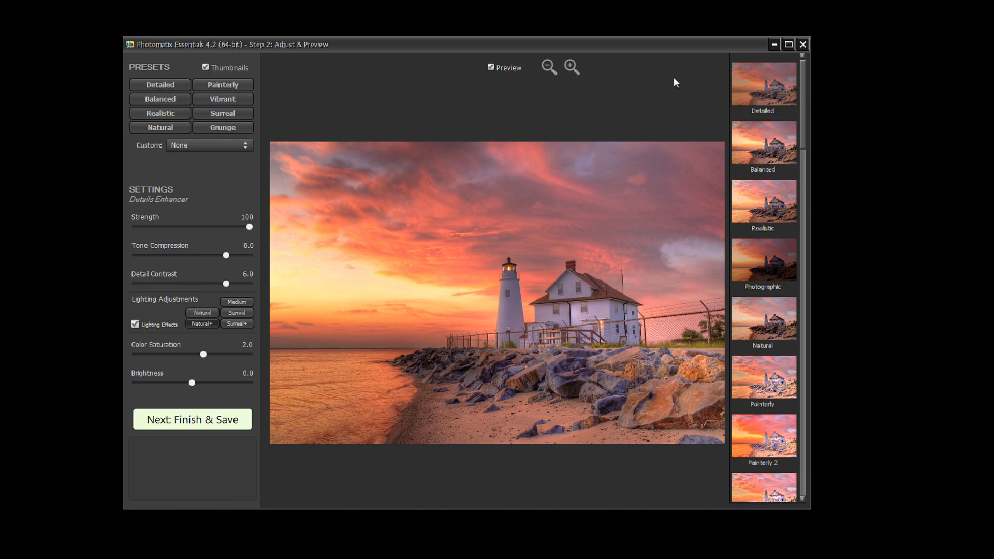
# Step: Confirm the options so the brackets merge into Step 2: Adjust & Preview
pyautogui.click(548, 66)
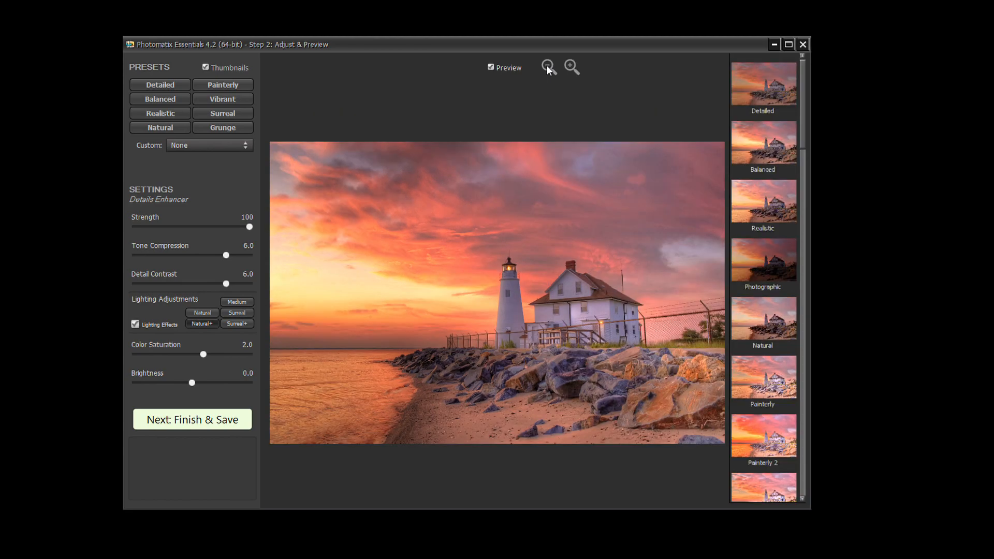
pyautogui.moveTo(741, 136)
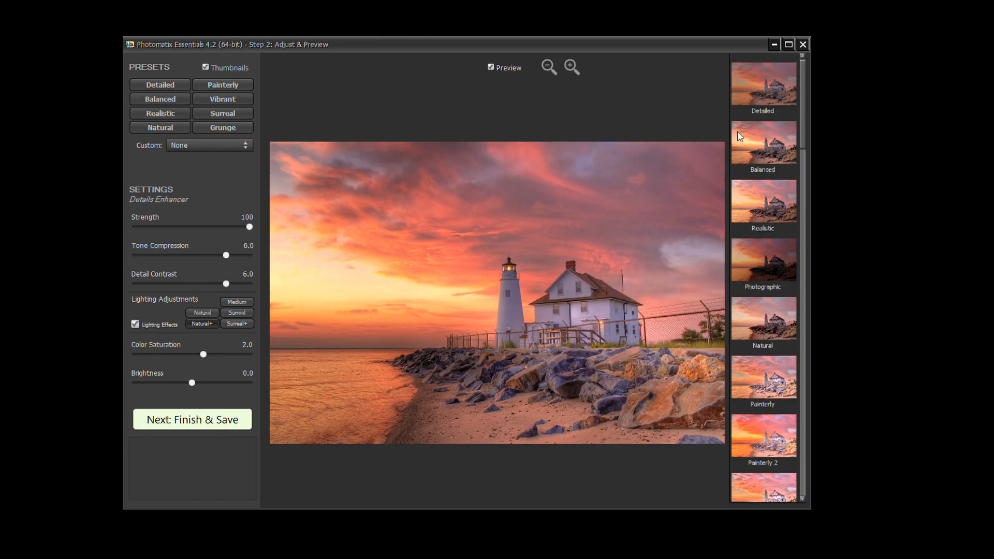
# Step: Try the Realistic preset, then settle on the Natural preset
pyautogui.scroll(-3)
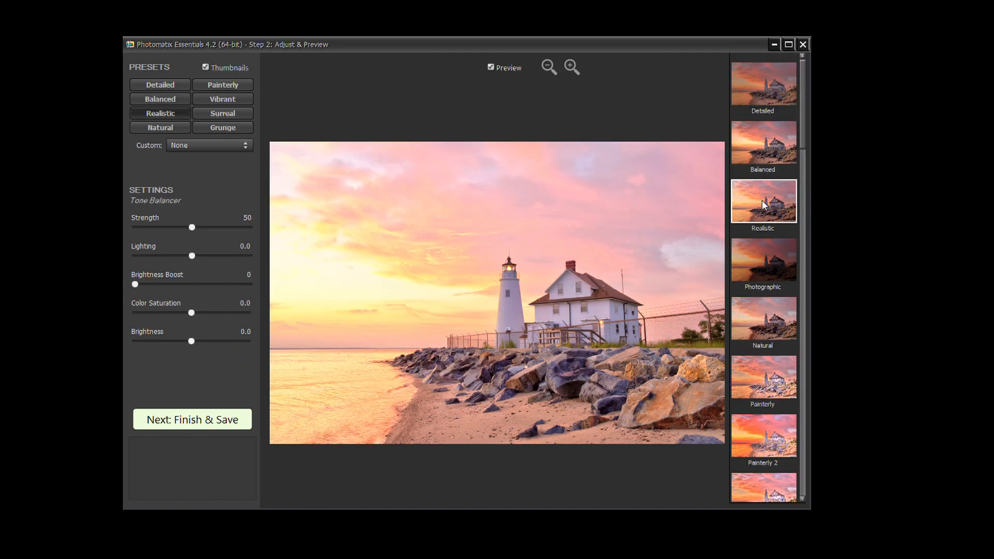
pyautogui.moveTo(764, 259)
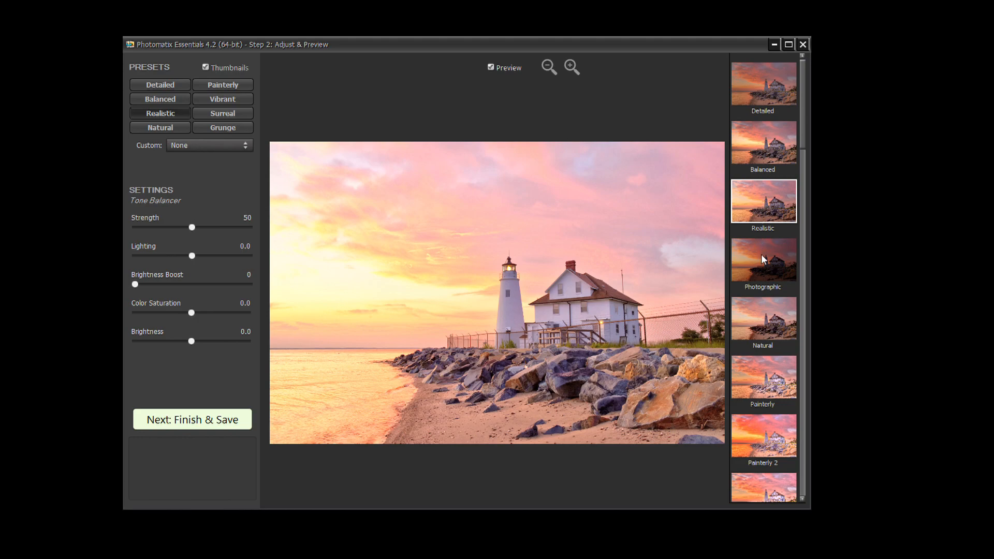
pyautogui.click(763, 260)
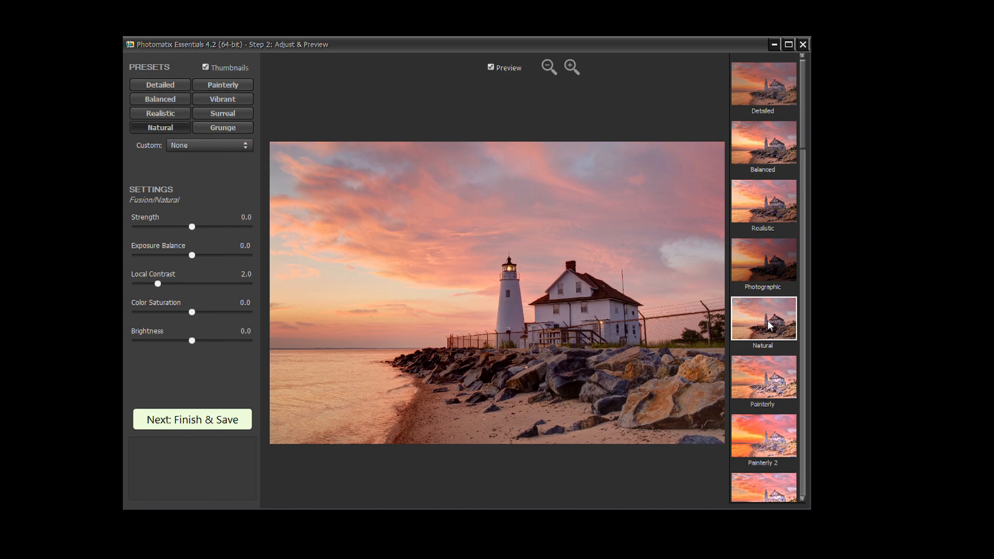
pyautogui.moveTo(768, 382)
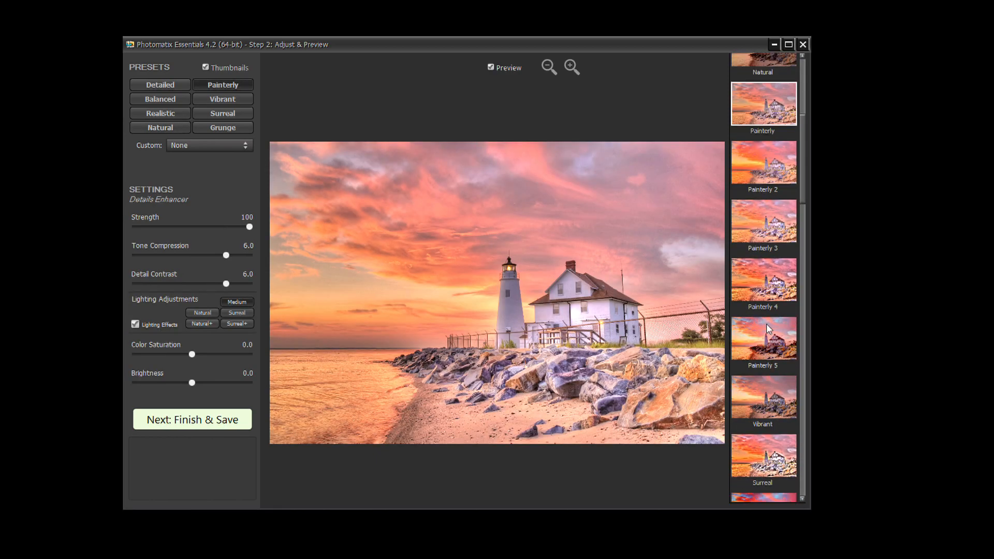
# Step: Preview Painterly, Painterly 2, Vibrant, Surreal and Surreal 2, then apply Grunge
pyautogui.click(765, 162)
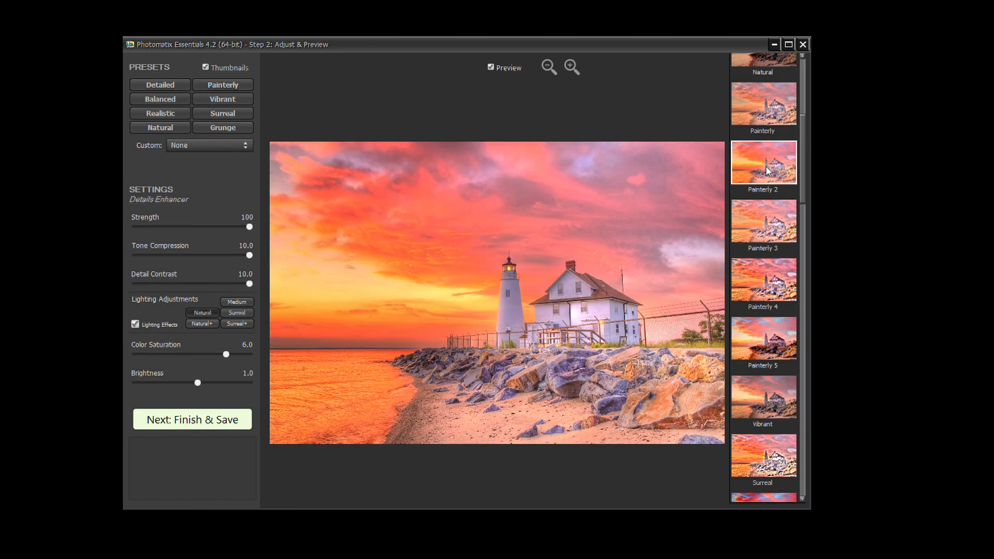
pyautogui.click(764, 338)
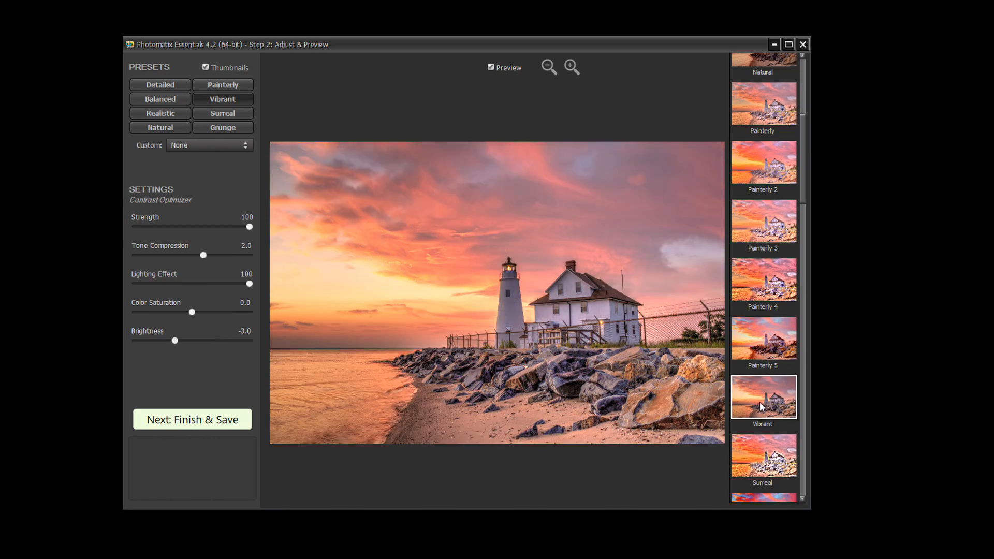
pyautogui.moveTo(761, 457)
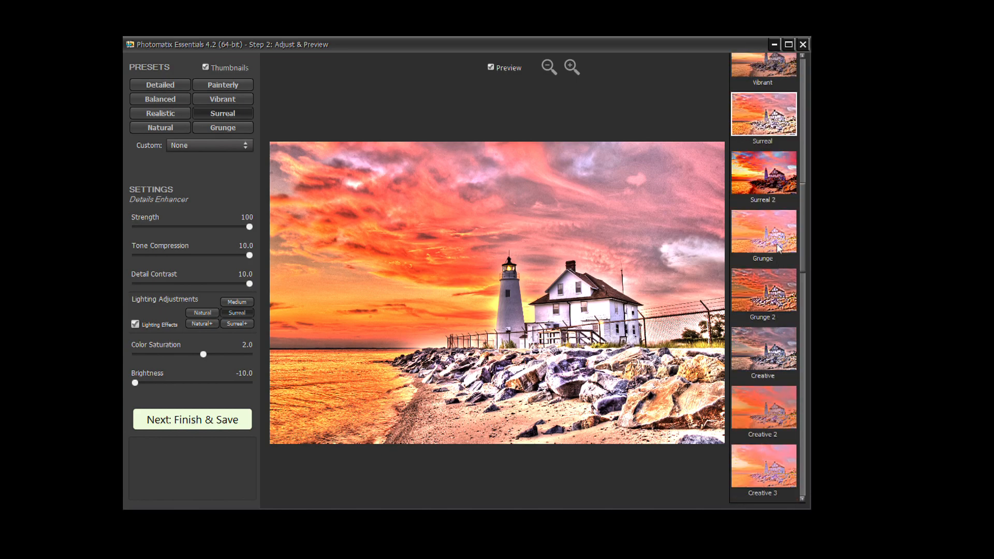
pyautogui.click(771, 182)
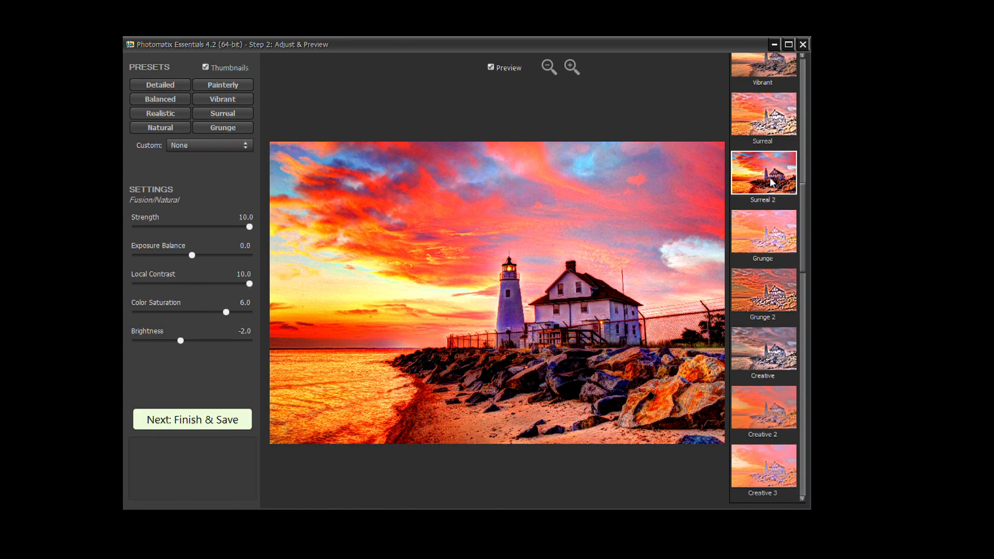
pyautogui.click(763, 230)
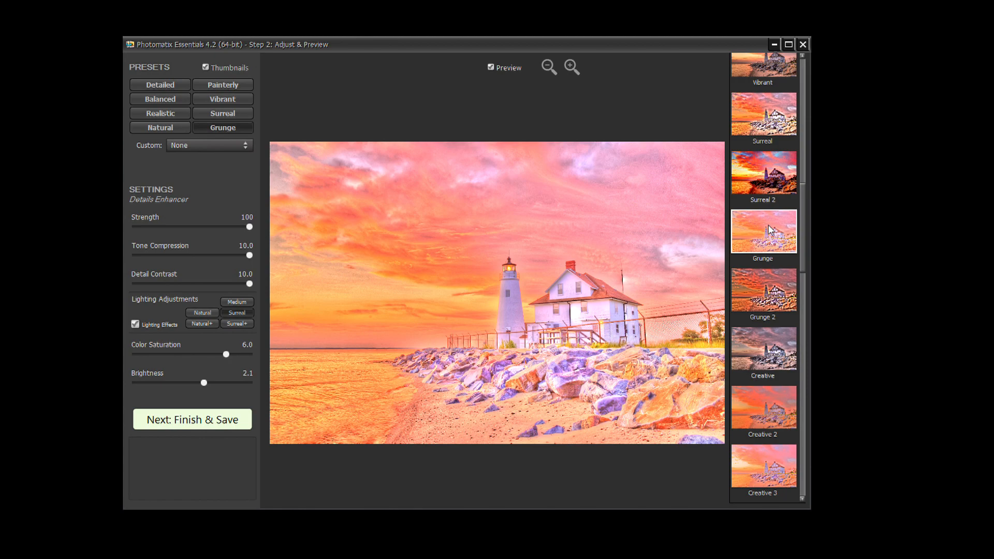
pyautogui.moveTo(767, 344)
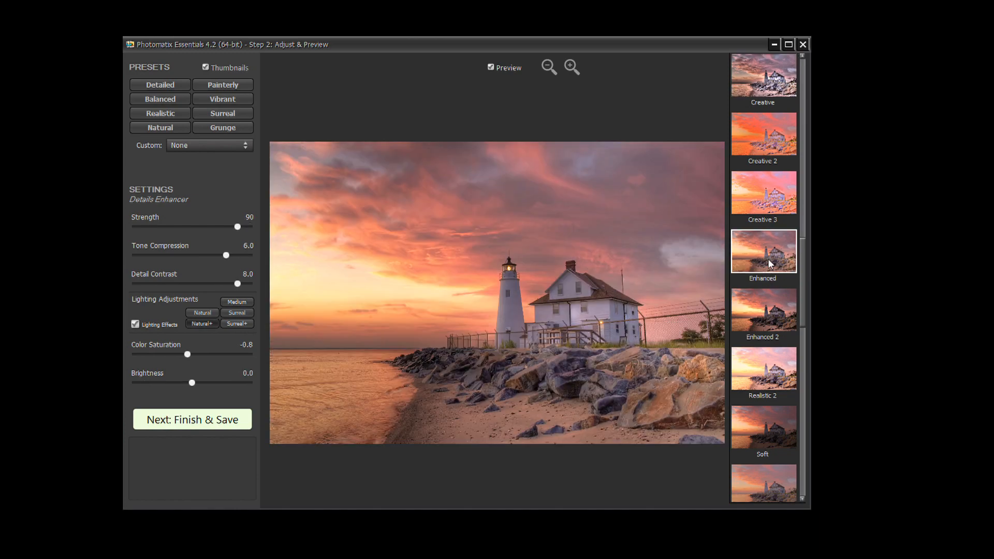
pyautogui.moveTo(769, 421)
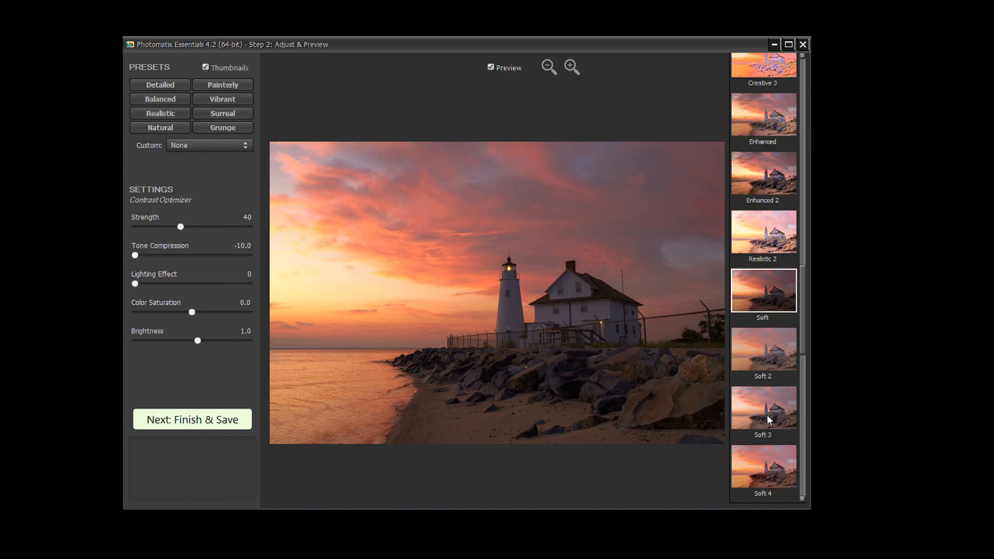
# Step: Try Enhanced and Soft, then apply the Soft 3 preset
pyautogui.click(764, 410)
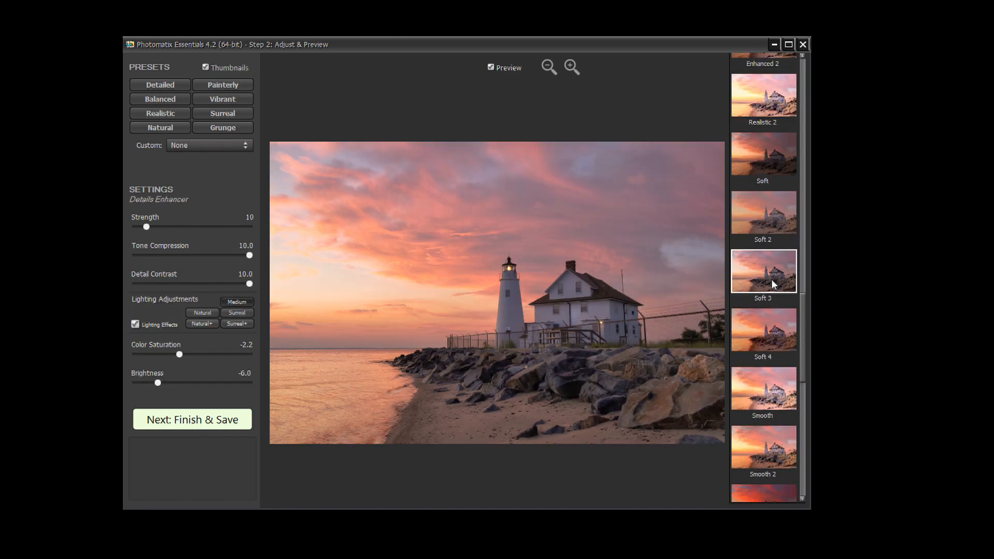
pyautogui.scroll(-3)
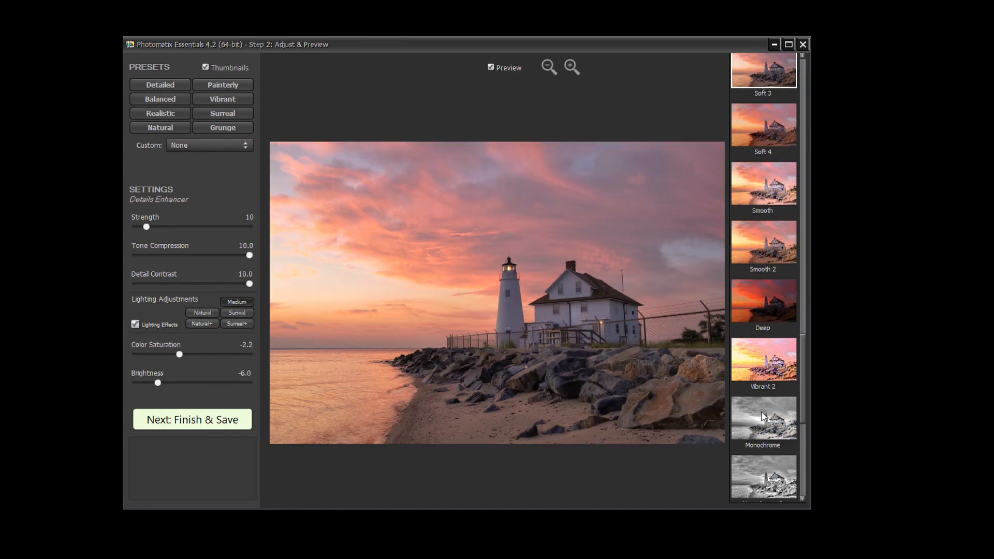
# Step: Try Monochrome, return to colour with Lighting Effects Natural+, and raise Color Saturation to 2.0
pyautogui.click(764, 418)
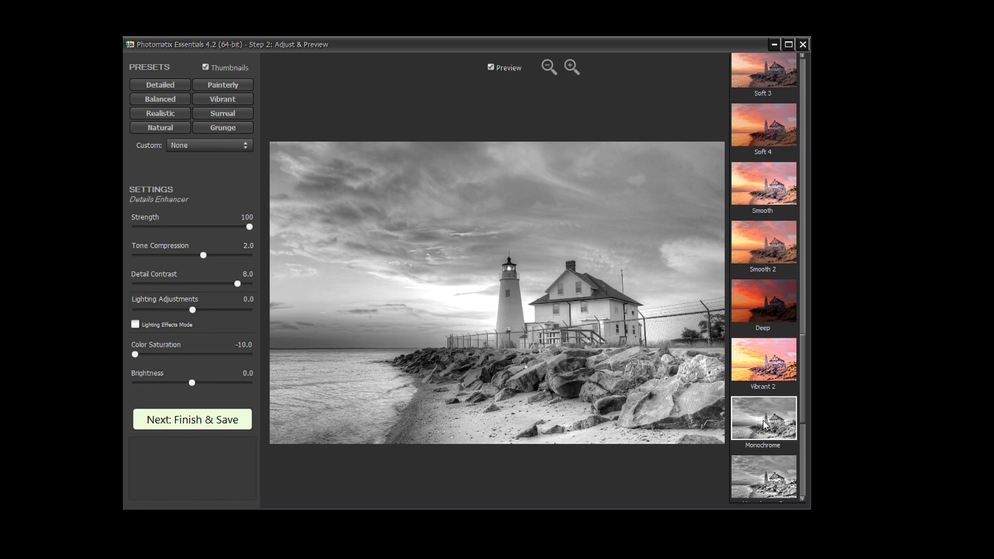
pyautogui.moveTo(499, 282)
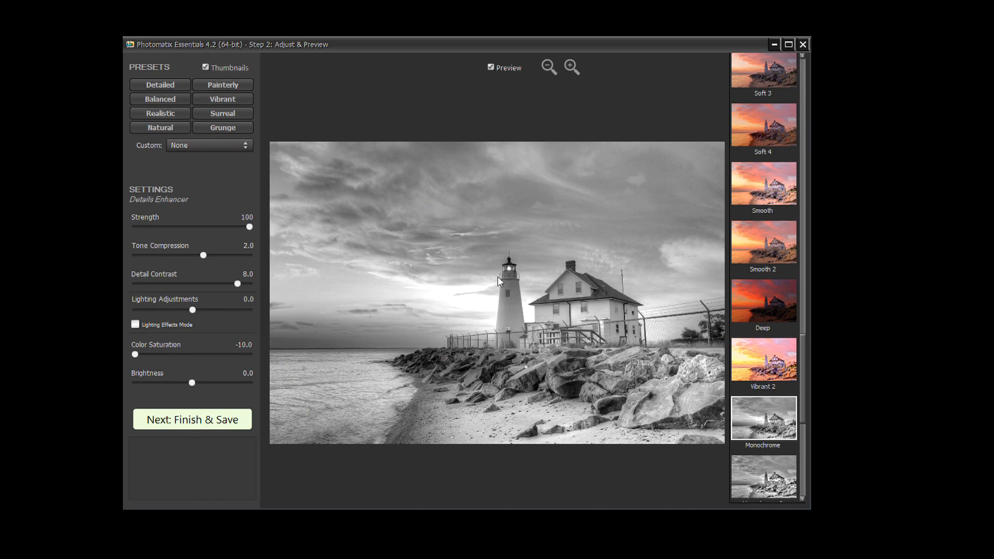
pyautogui.click(222, 84)
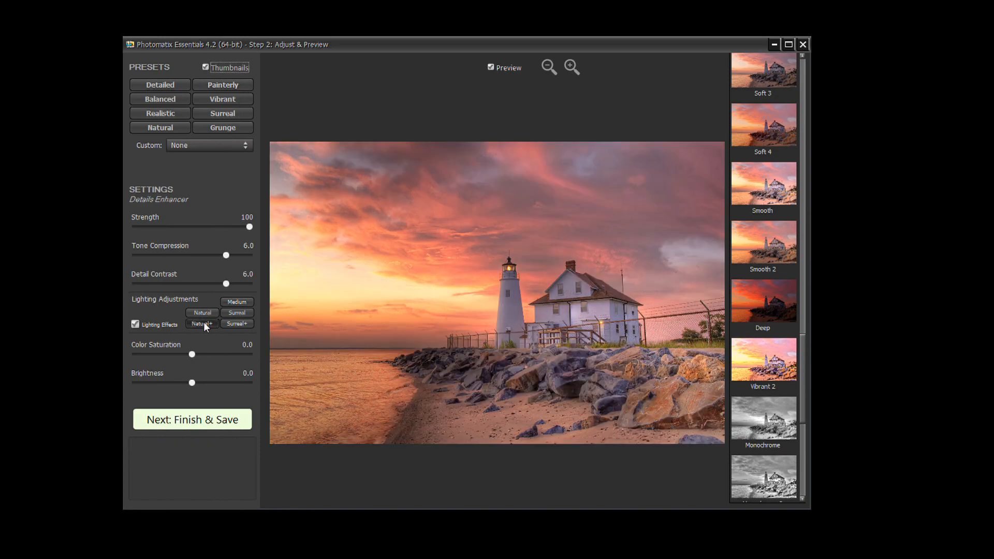
pyautogui.moveTo(191, 355); pyautogui.dragTo(200, 355)
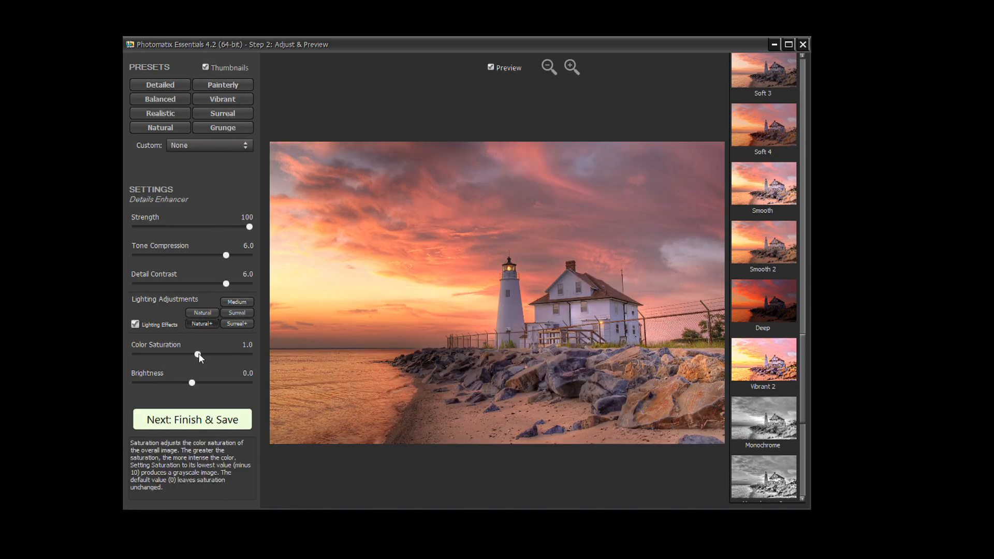
pyautogui.moveTo(198, 356); pyautogui.dragTo(204, 356)
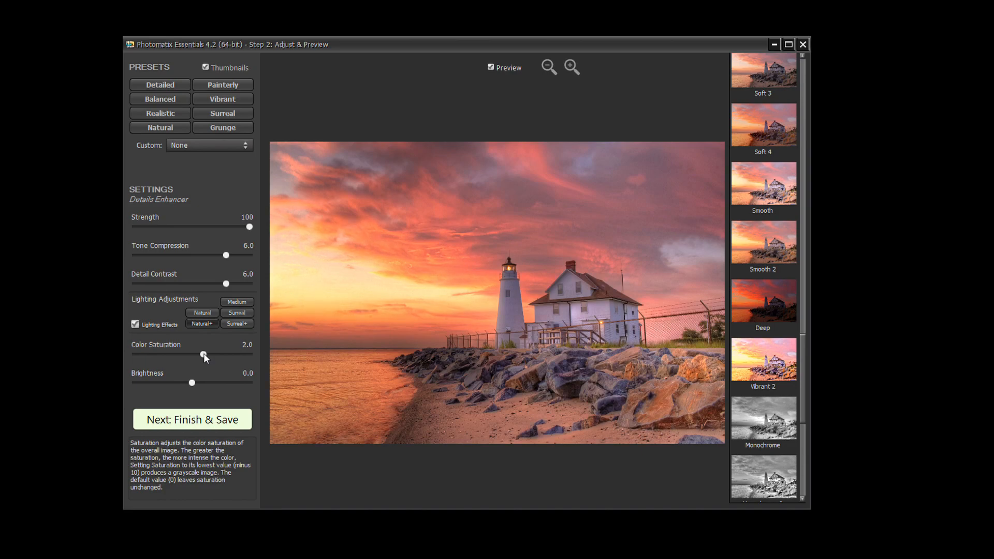
pyautogui.click(192, 419)
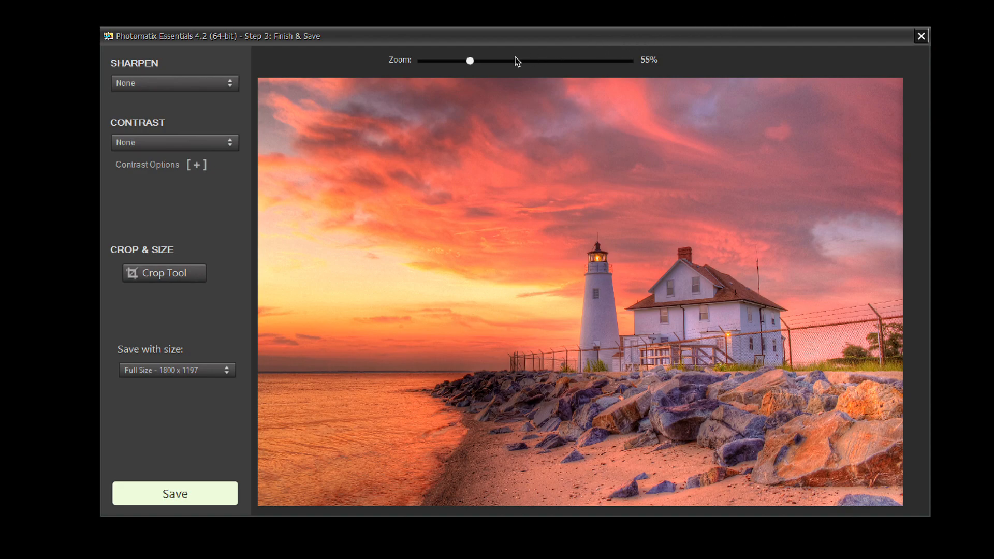
# Step: Zoom the Finish & Save preview to 100% and scroll down to the house and rocks
pyautogui.moveTo(469, 60); pyautogui.dragTo(572, 60)
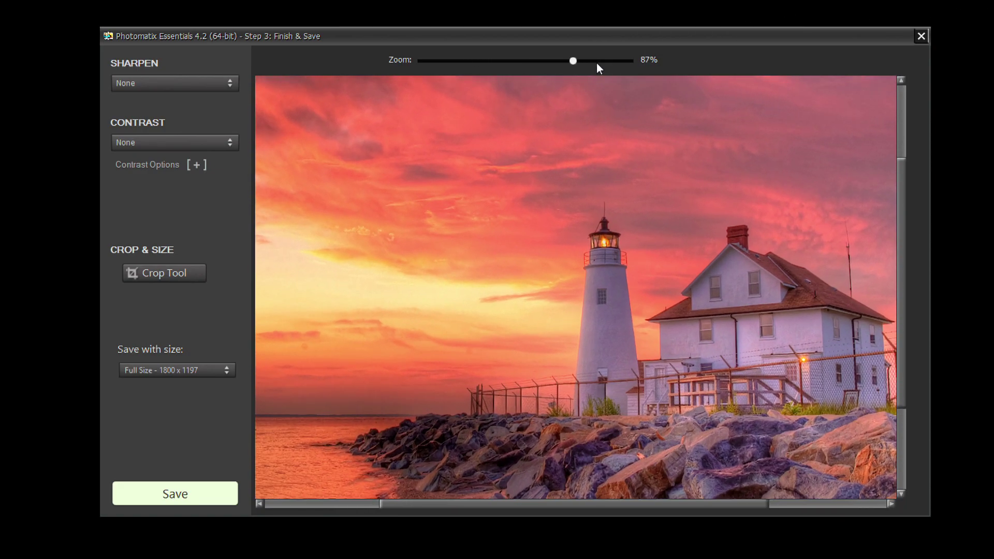
pyautogui.moveTo(572, 61); pyautogui.dragTo(627, 61)
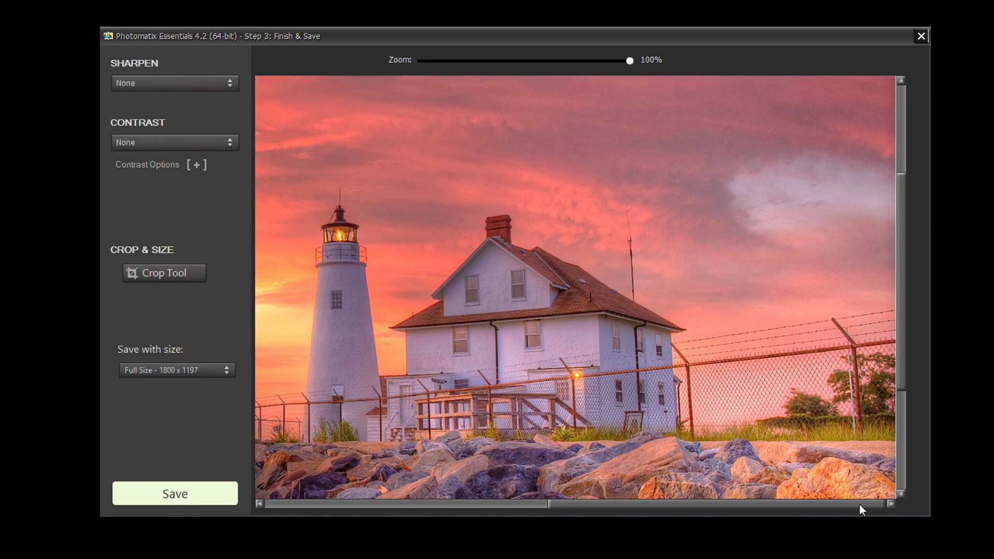
pyautogui.scroll(-3)
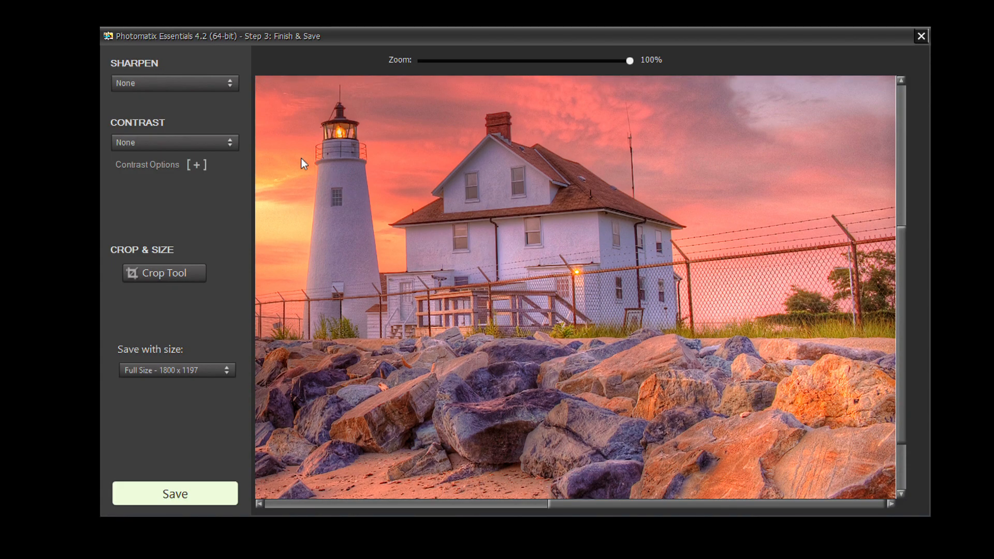
# Step: Apply Medium Sharpening, zoom back to 56%, and set Mild Contrast after trying Strong
pyautogui.click(175, 82)
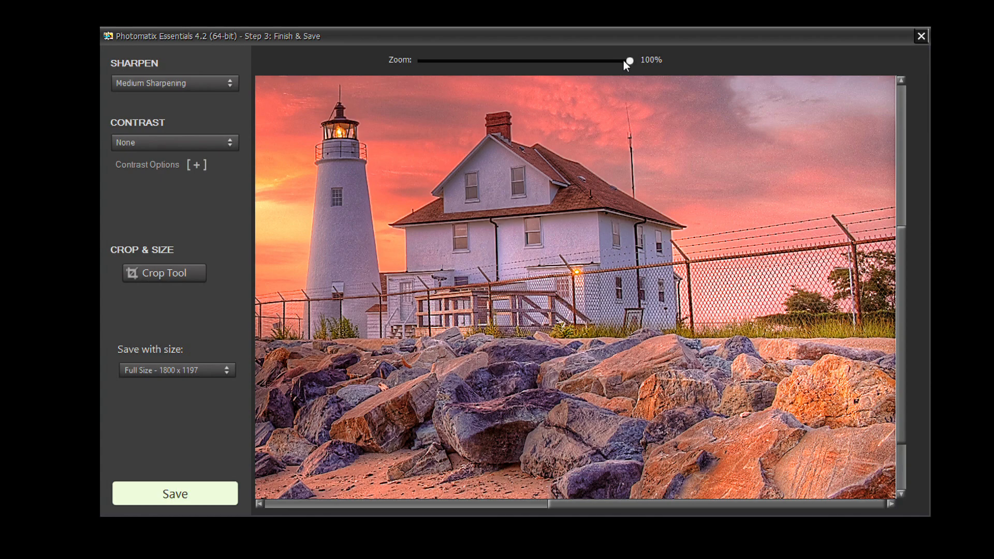
pyautogui.moveTo(628, 60); pyautogui.dragTo(472, 60)
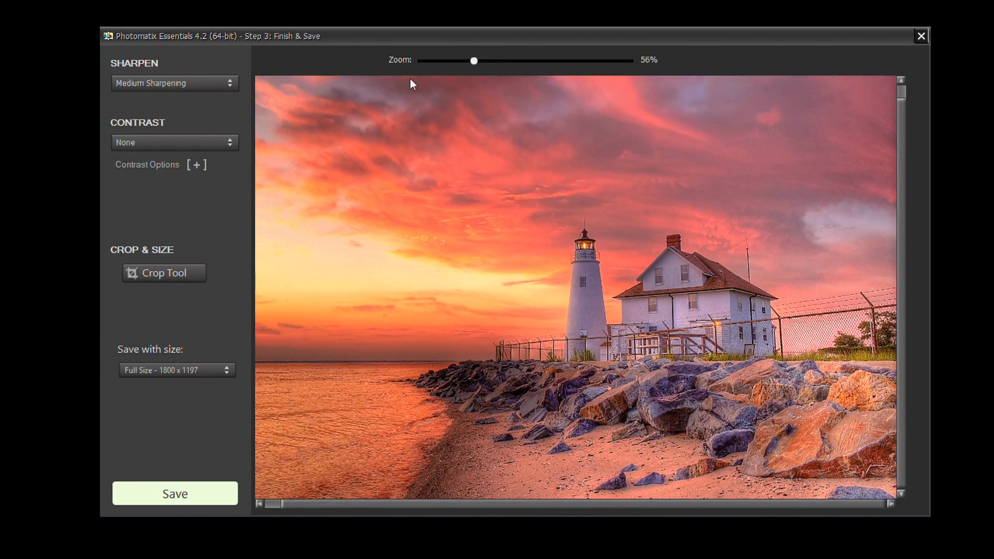
pyautogui.click(175, 143)
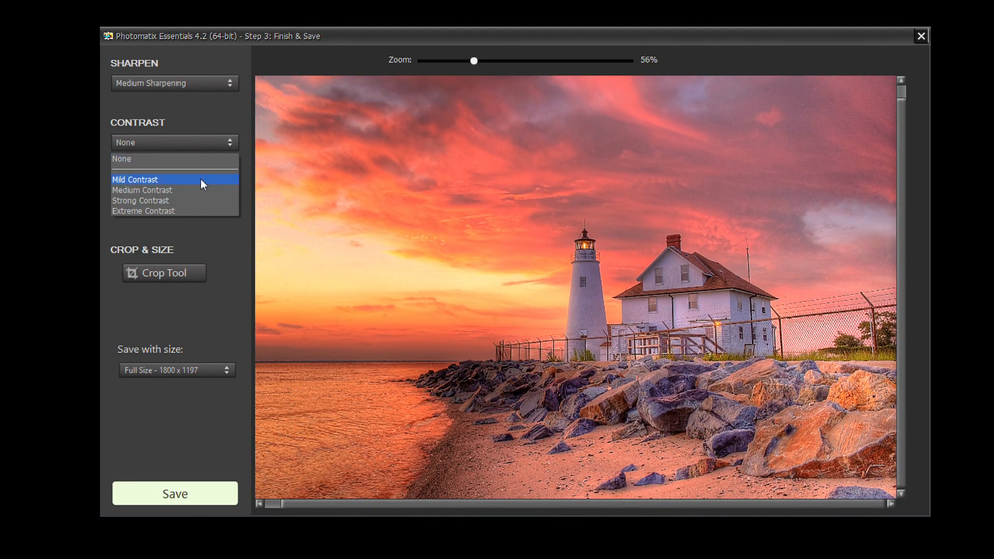
pyautogui.click(135, 179)
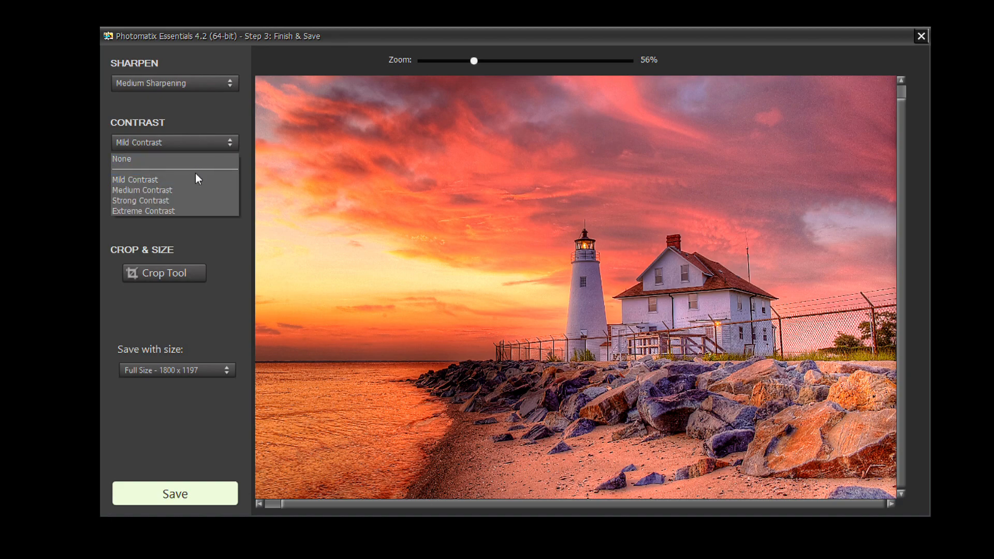
pyautogui.click(140, 200)
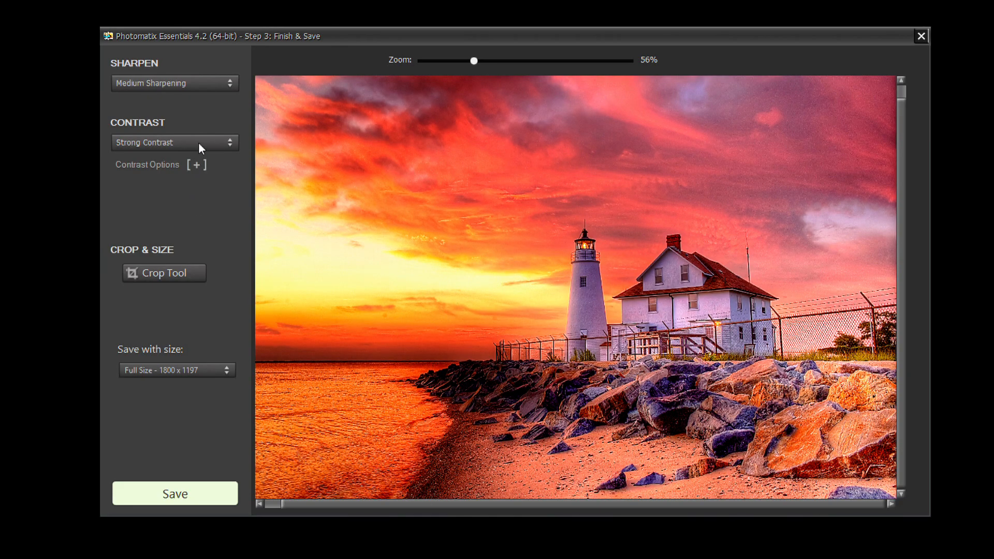
pyautogui.click(175, 143)
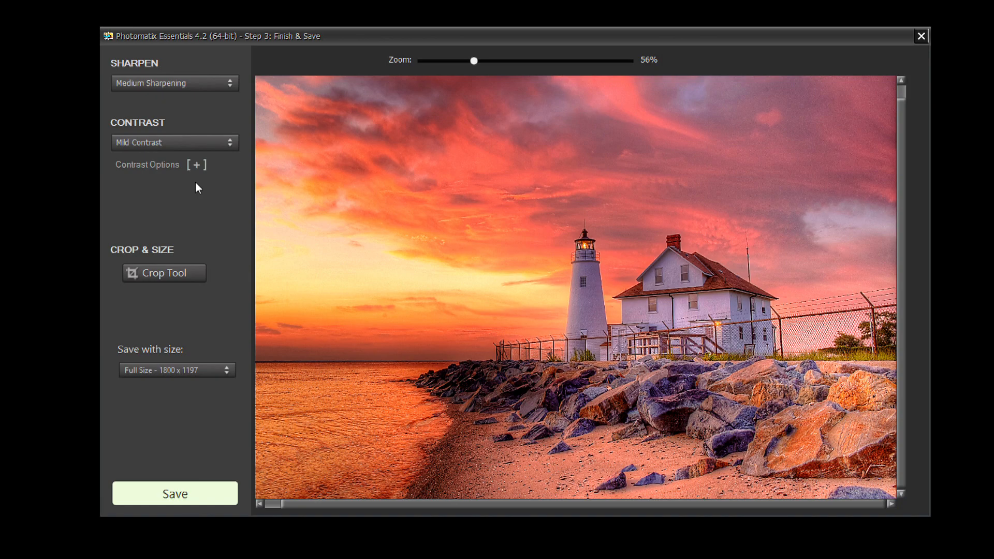
pyautogui.moveTo(190, 244)
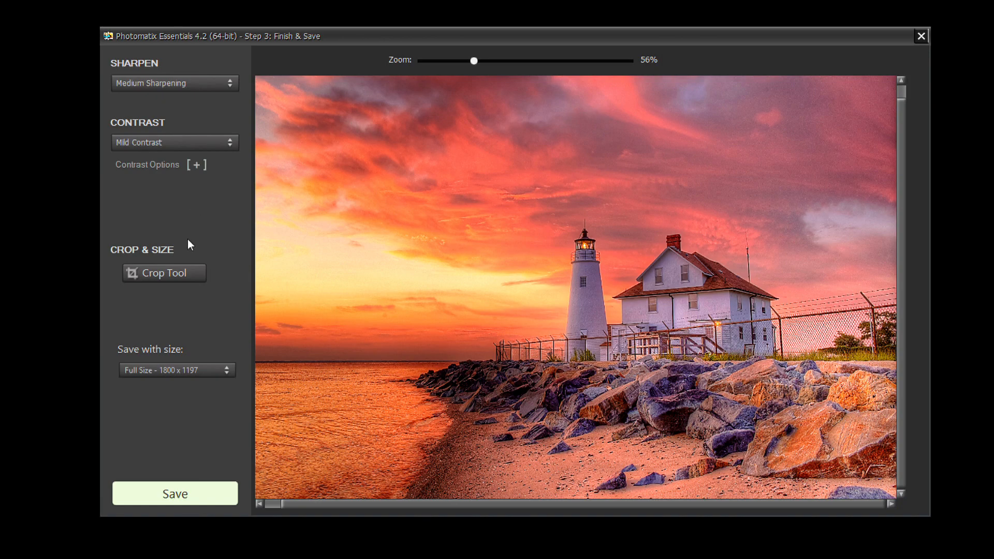
# Step: Crop away the image edges and set the save size to Half Size - 800 x 477
pyautogui.click(163, 273)
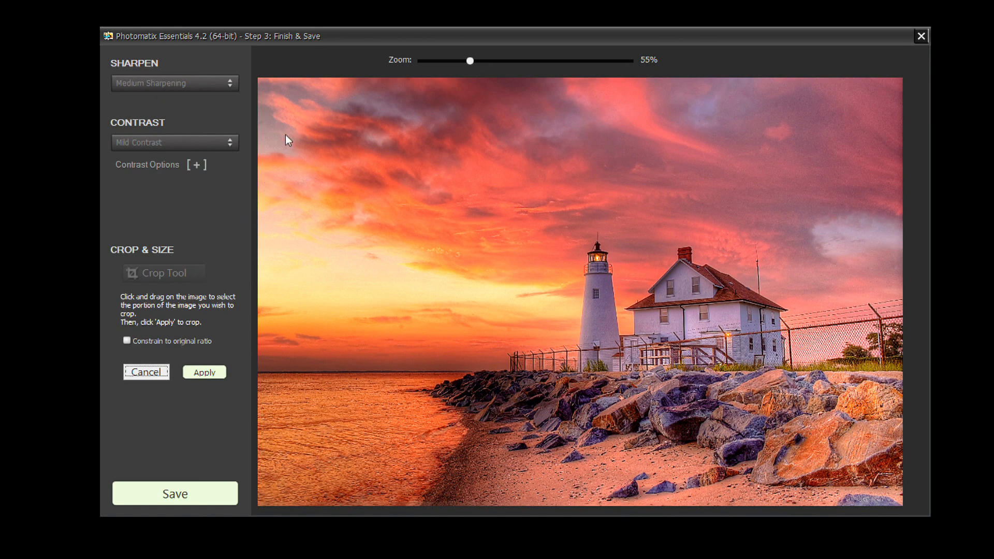
pyautogui.moveTo(292, 113); pyautogui.dragTo(499, 224)
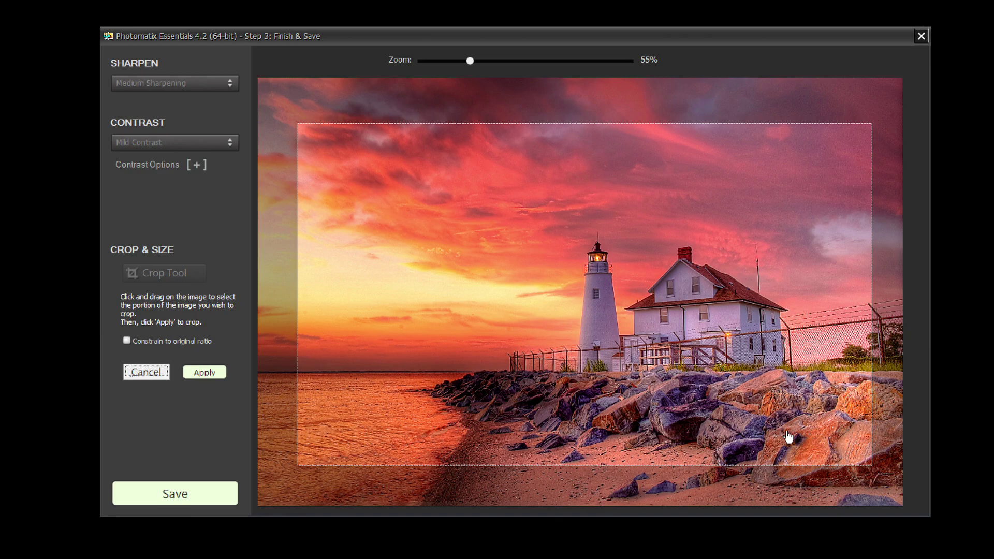
pyautogui.click(203, 373)
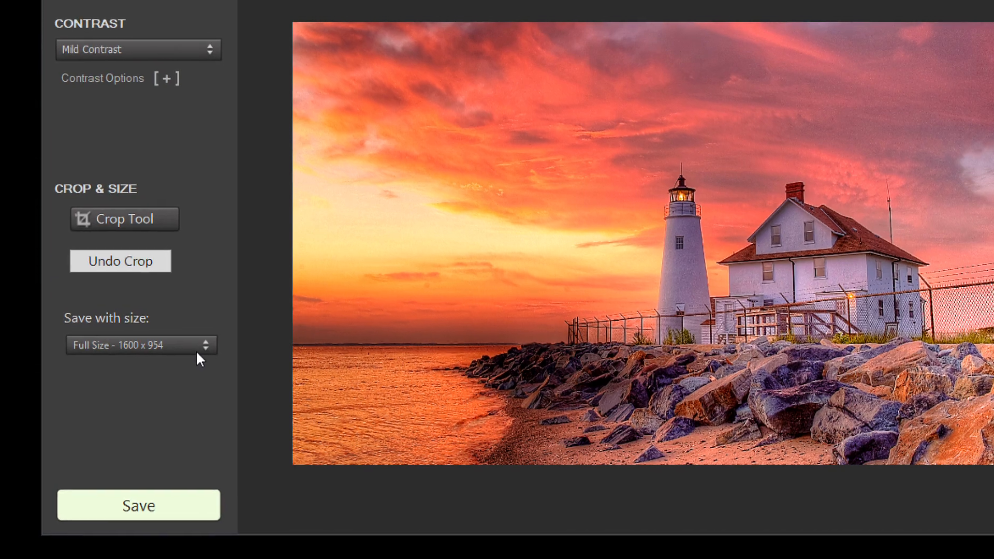
pyautogui.click(140, 345)
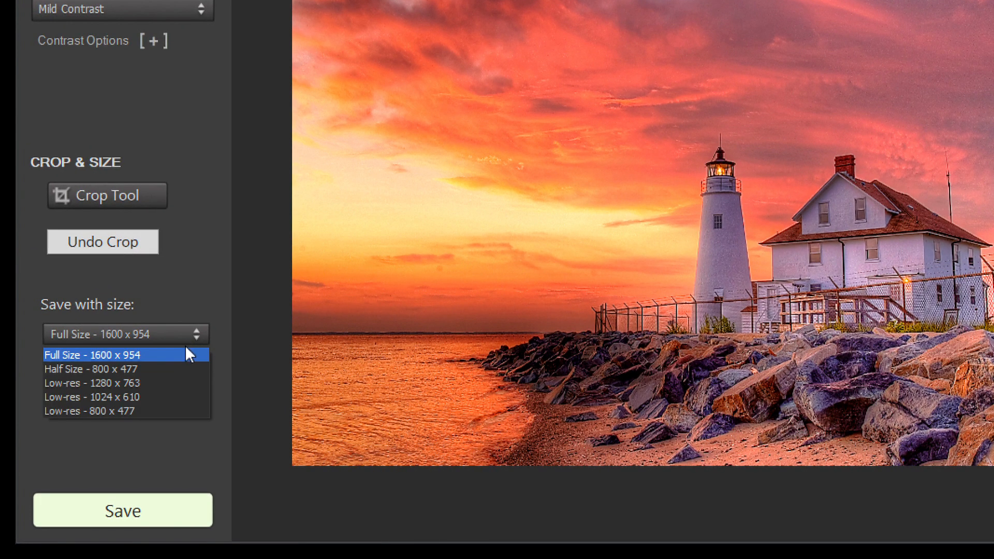
pyautogui.click(84, 369)
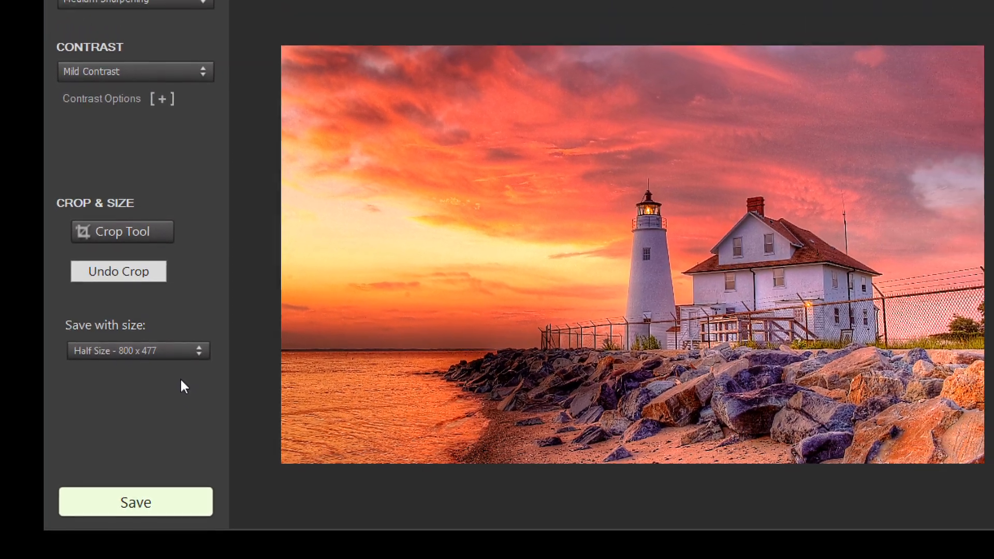
# Step: Save the image as jpg <JPEG> in the Cove Point folder
pyautogui.click(136, 502)
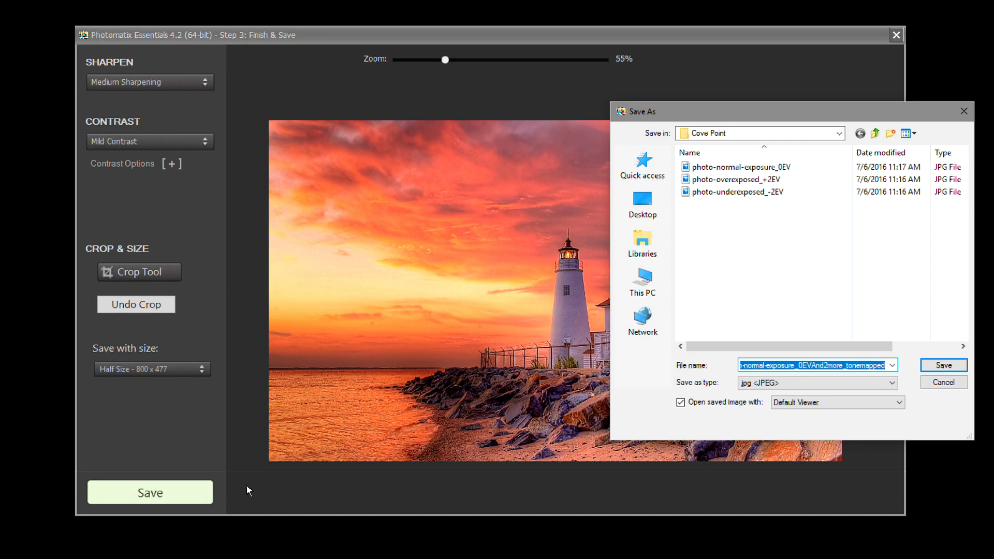
pyautogui.moveTo(710, 426)
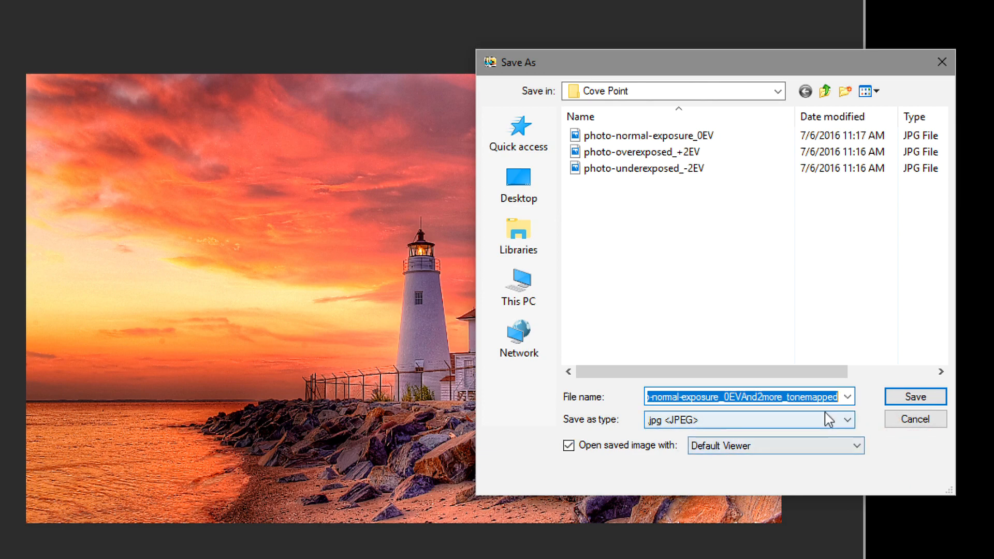
pyautogui.click(914, 396)
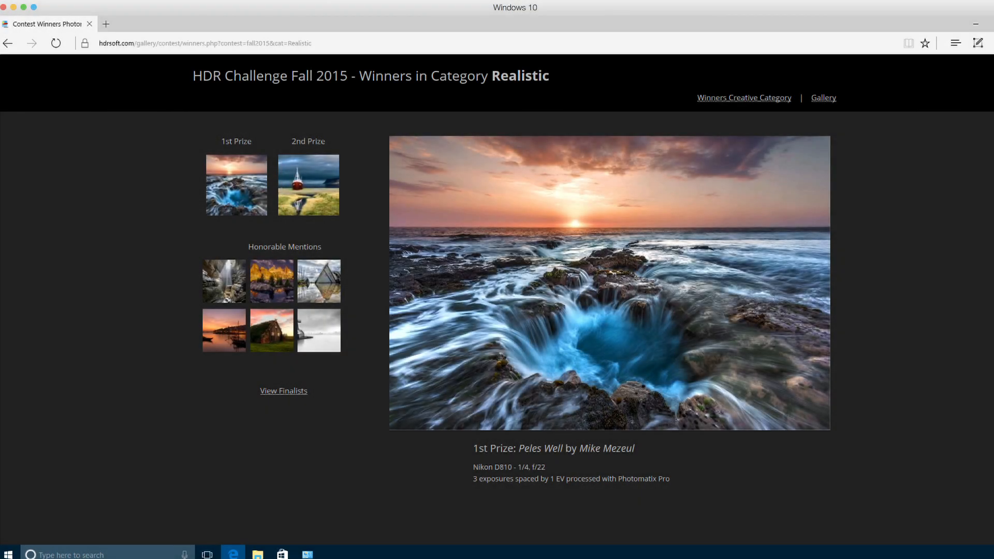
# Step: Go from the Photomatix home page to HDRsoft's Download Products page listing Photomatix Pro and Essentials
pyautogui.click(308, 184)
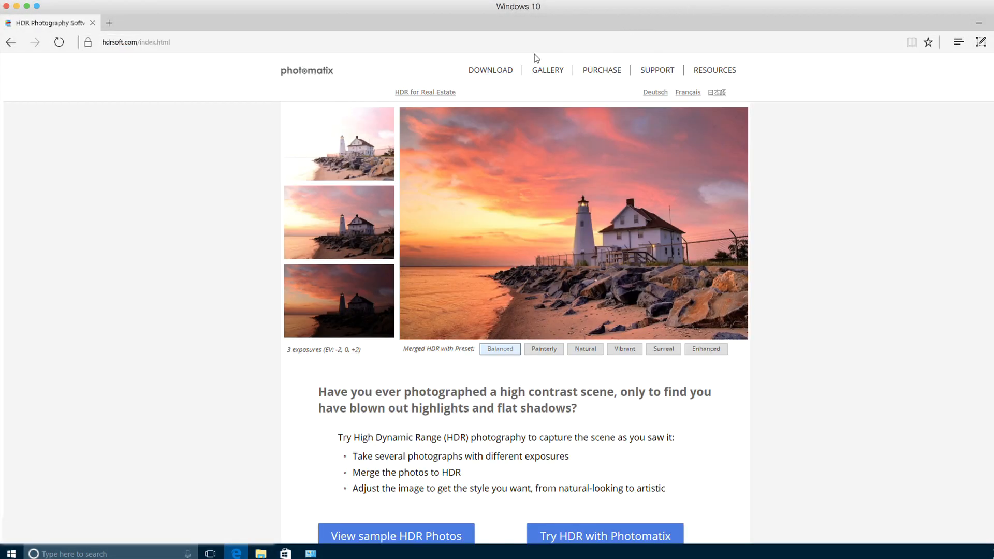
pyautogui.click(490, 71)
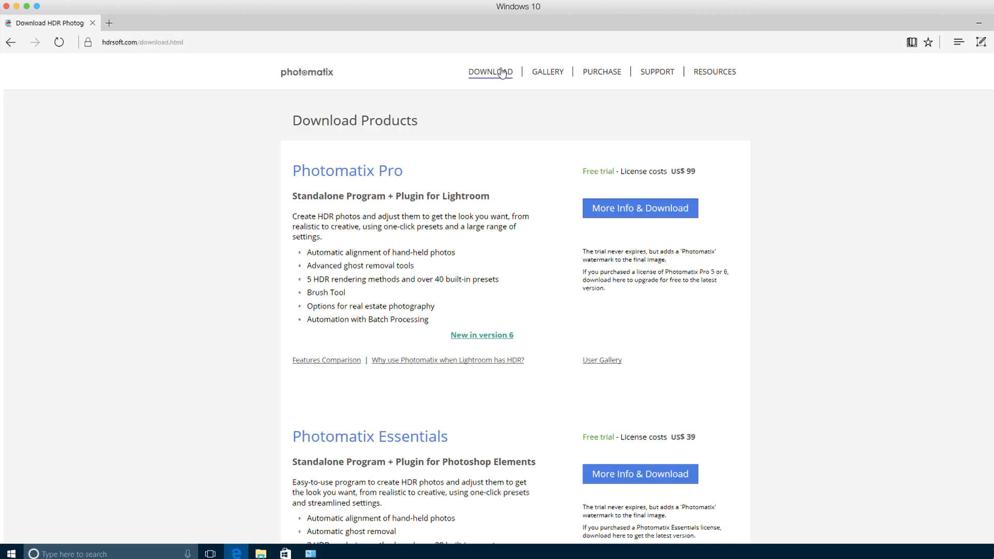